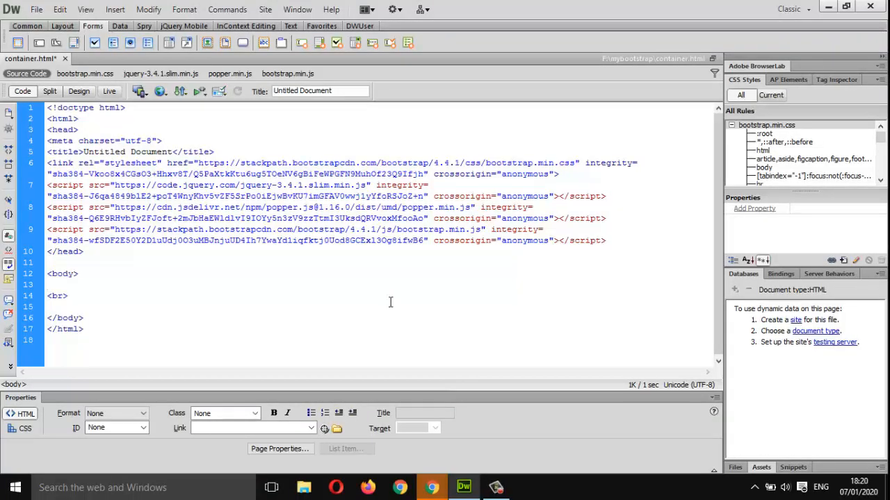
# Review container.html's linked Bootstrap stylesheet, jQuery script and Bootstrap script in Dreamweaver
pyautogui.click(47, 285)
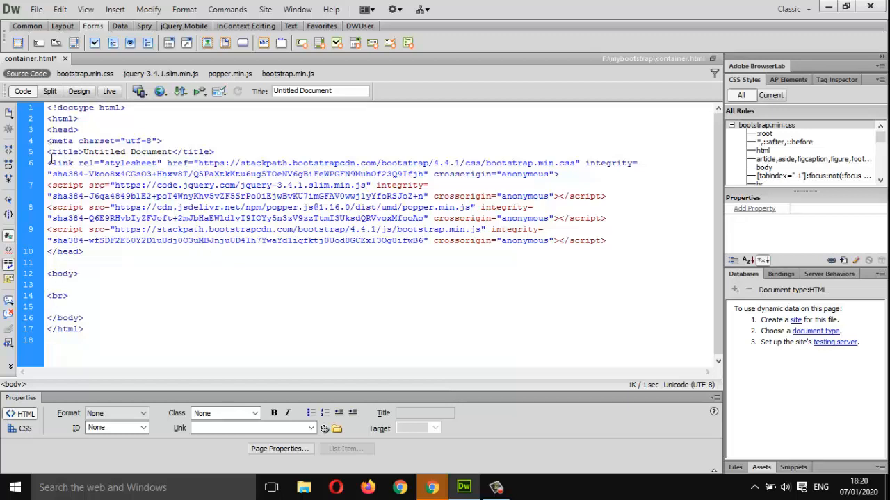
pyautogui.moveTo(48, 162); pyautogui.dragTo(83, 252)
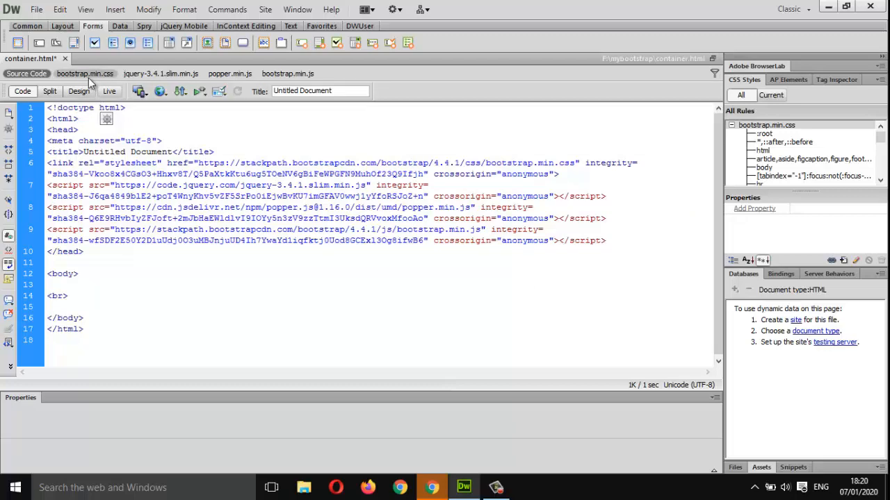
pyautogui.click(84, 72)
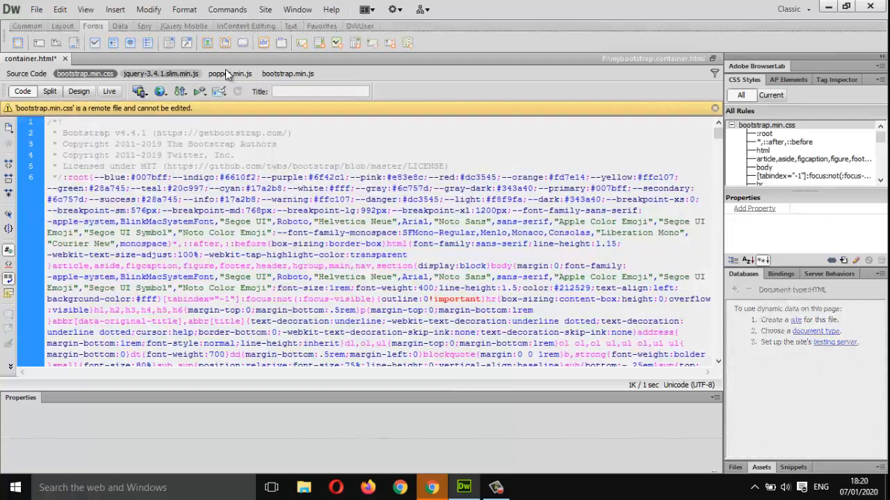
pyautogui.click(161, 73)
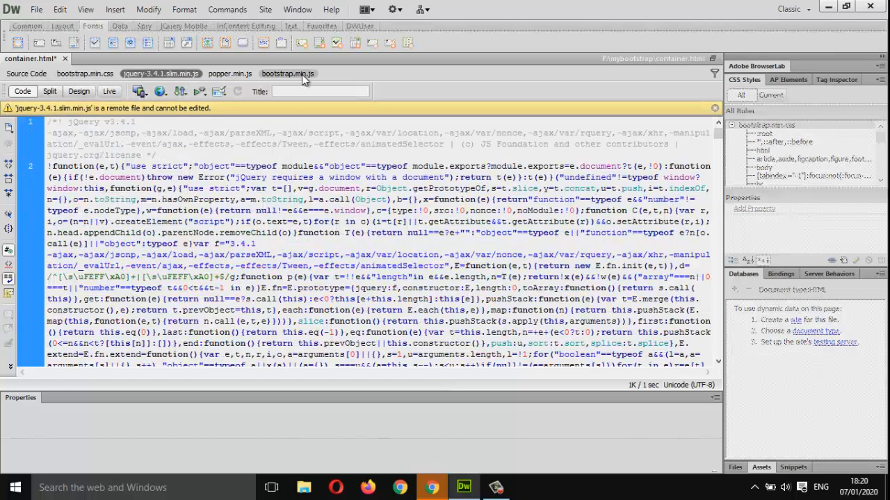
pyautogui.click(286, 73)
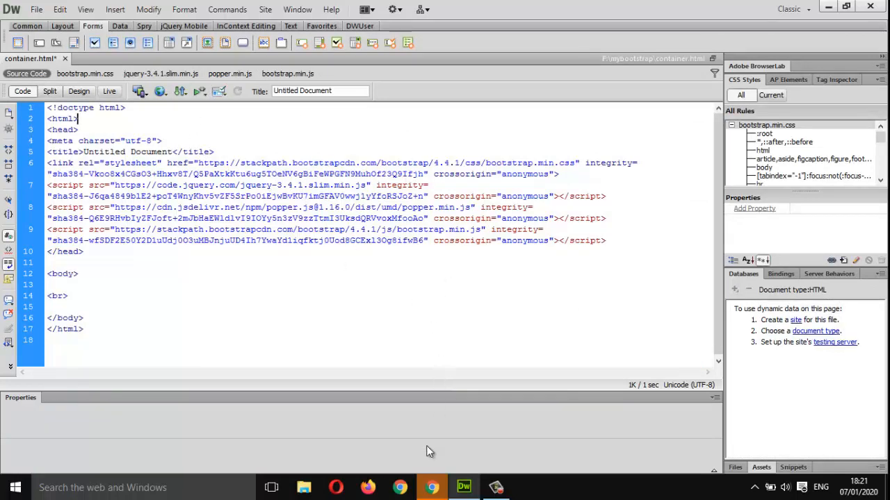
pyautogui.moveTo(431, 487)
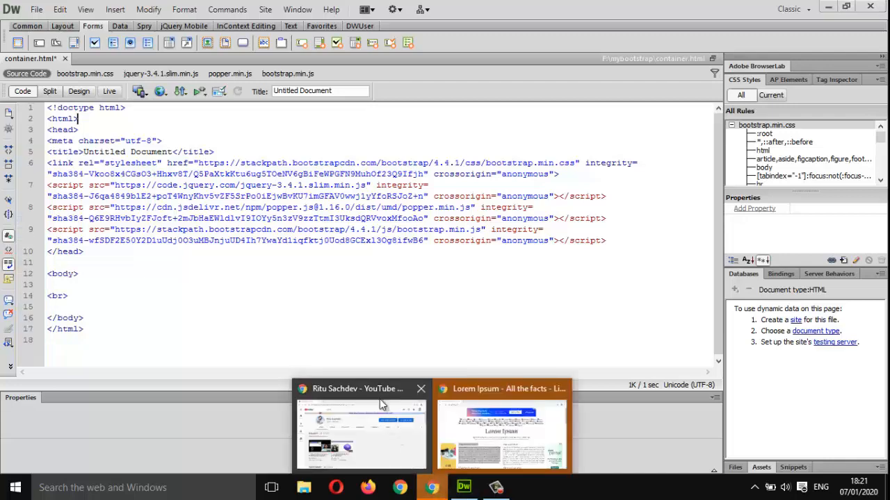
# Bring up the YouTube channel page with the Bootstrap 4 tutorial videos
pyautogui.click(360, 389)
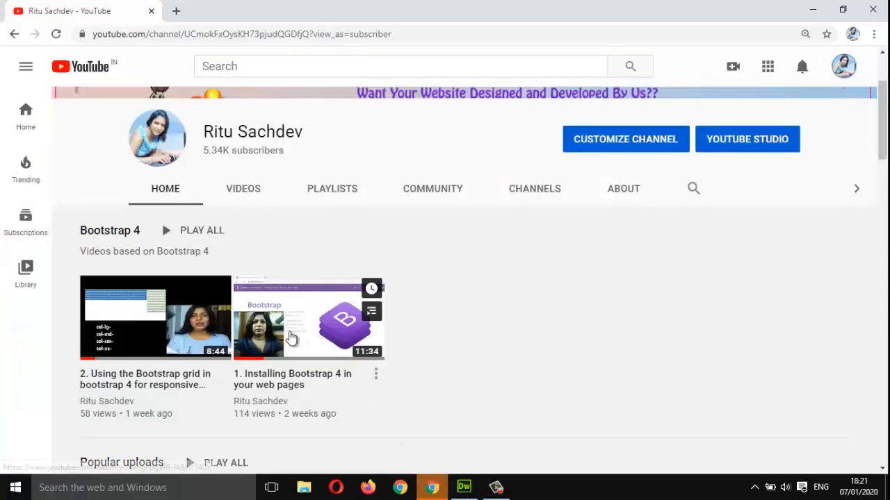
pyautogui.moveTo(309, 392)
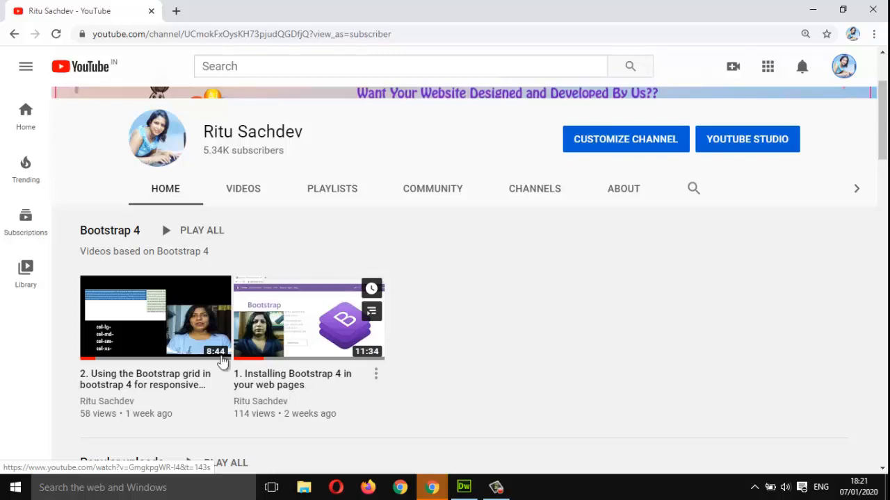
pyautogui.moveTo(464, 487)
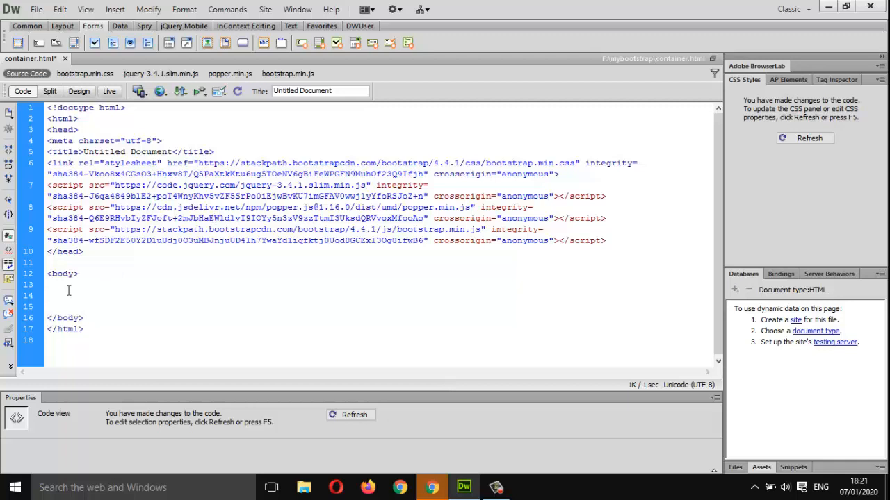
# Write a <div class="container">...</div> element inside the empty body
pyautogui.click(48, 285)
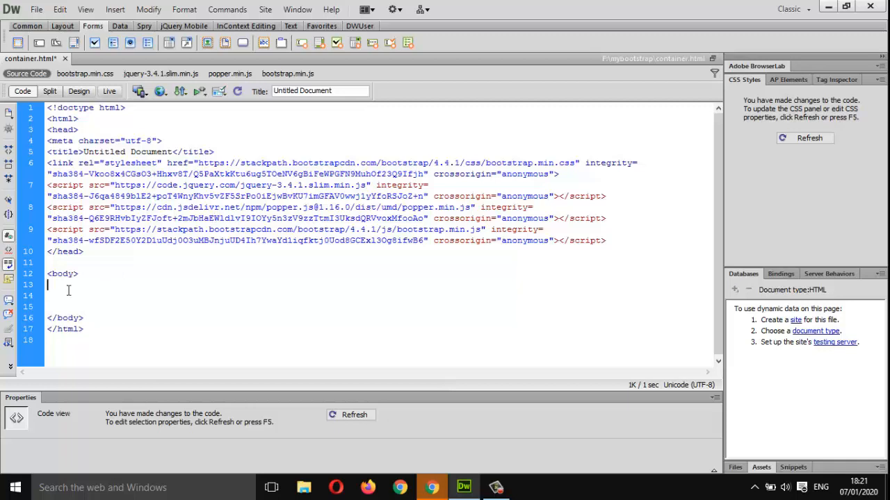
pyautogui.write('<div')
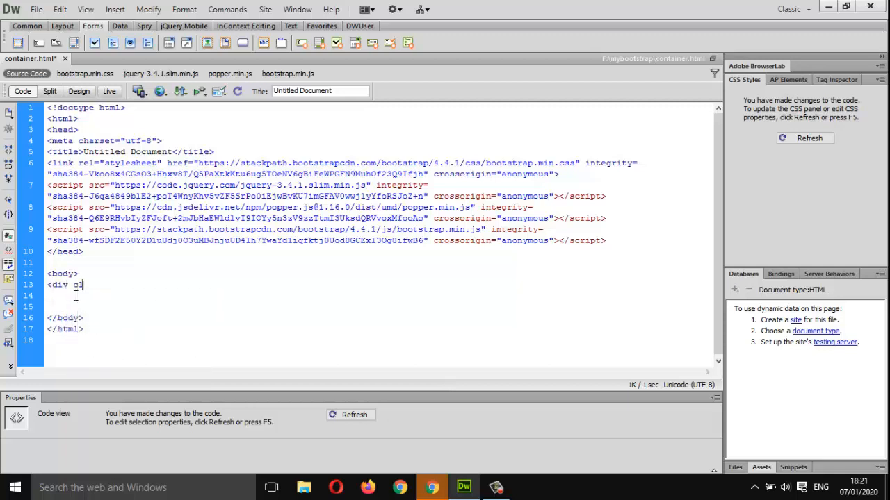
pyautogui.write('class="container">')
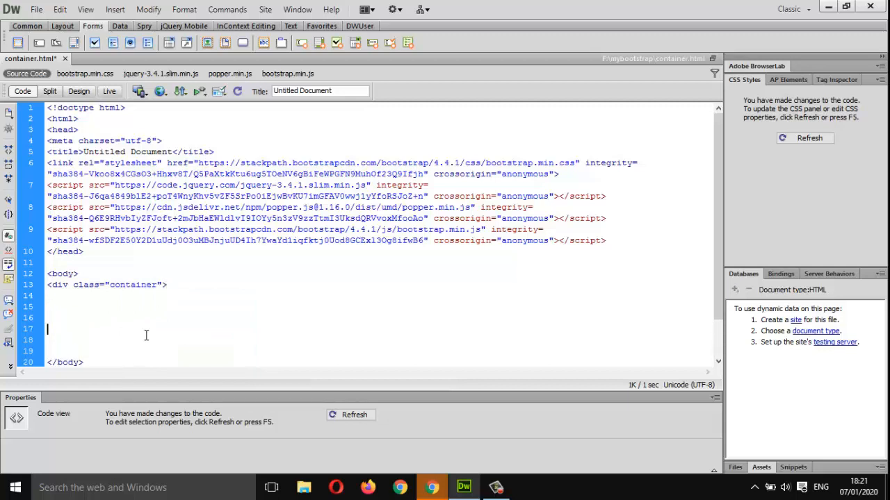
pyautogui.write('</div>')
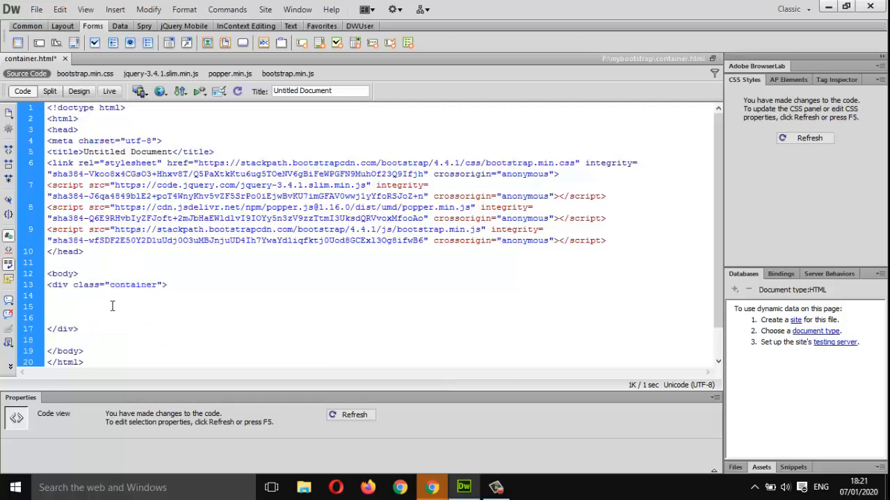
# Paste the Lorem Ipsum text inside the div and add the bg-danger class
pyautogui.click(49, 297)
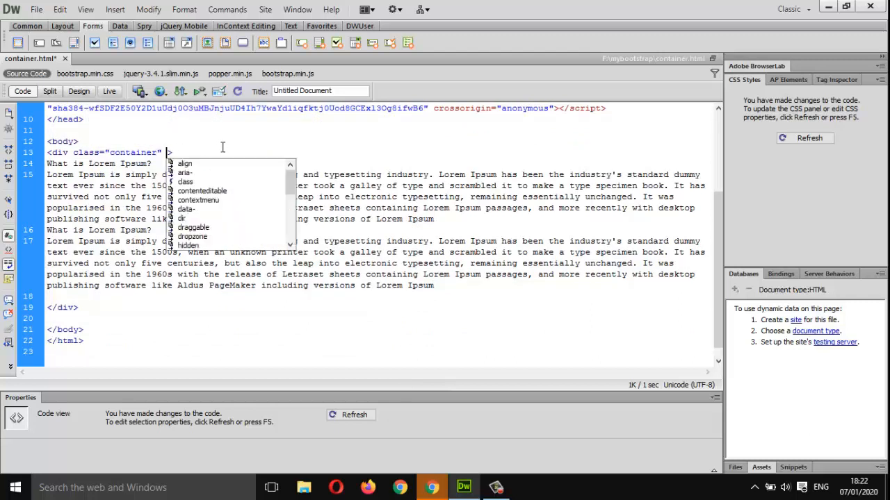
pyautogui.press('Escape')
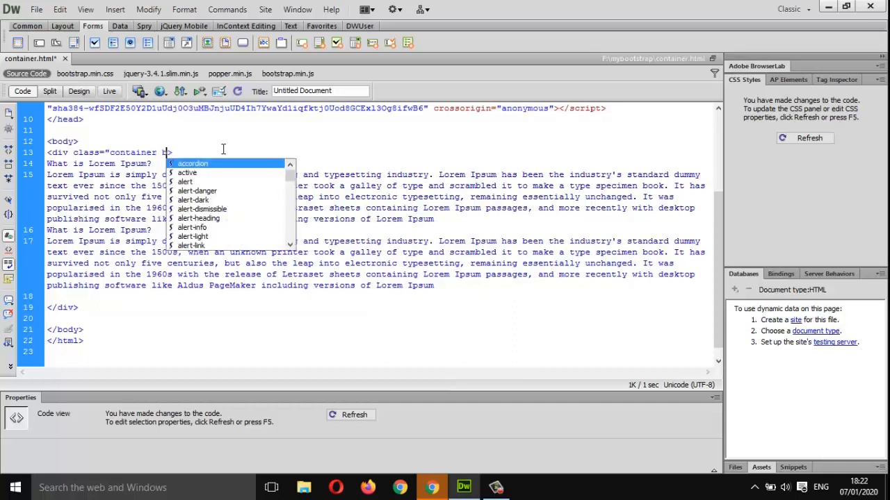
pyautogui.write('bg-danger')
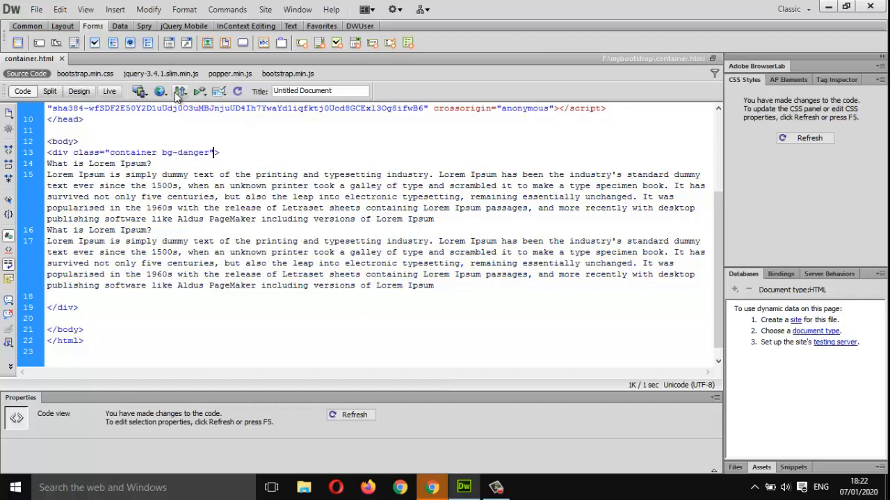
# Preview container.html in Chrome to see the red fixed-width container box
pyautogui.click(159, 92)
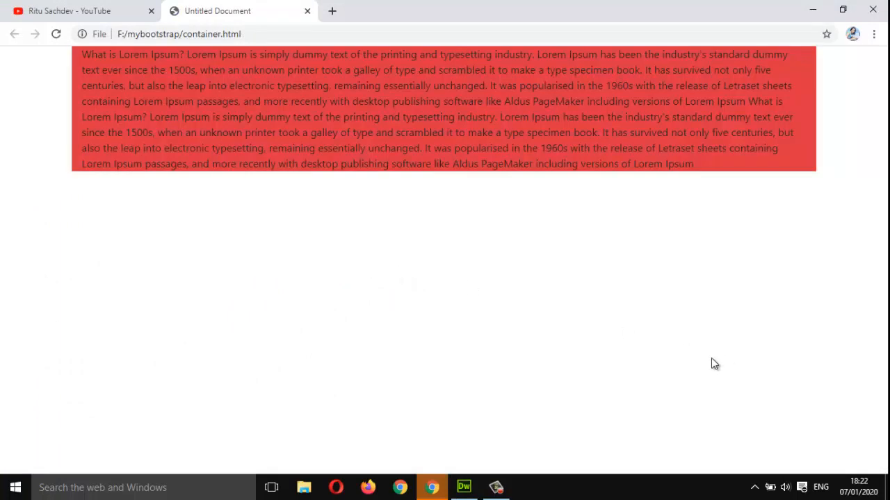
pyautogui.moveTo(492, 201)
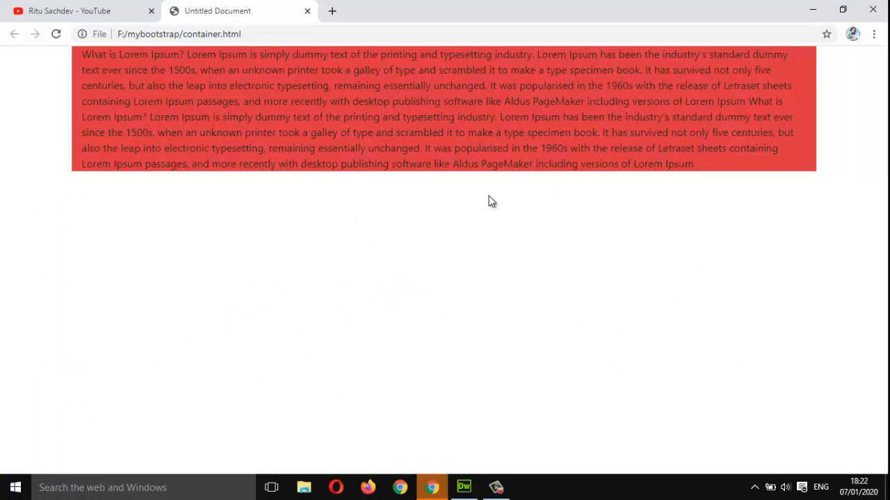
pyautogui.moveTo(478, 201)
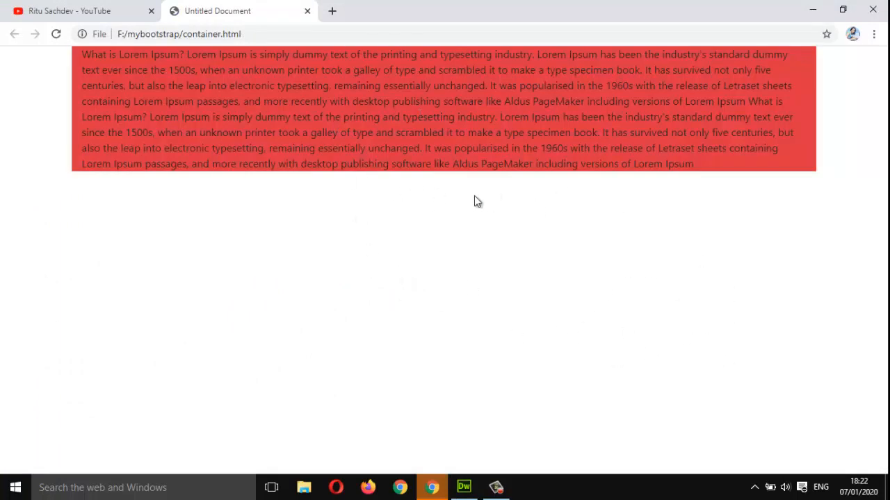
pyautogui.moveTo(489, 385)
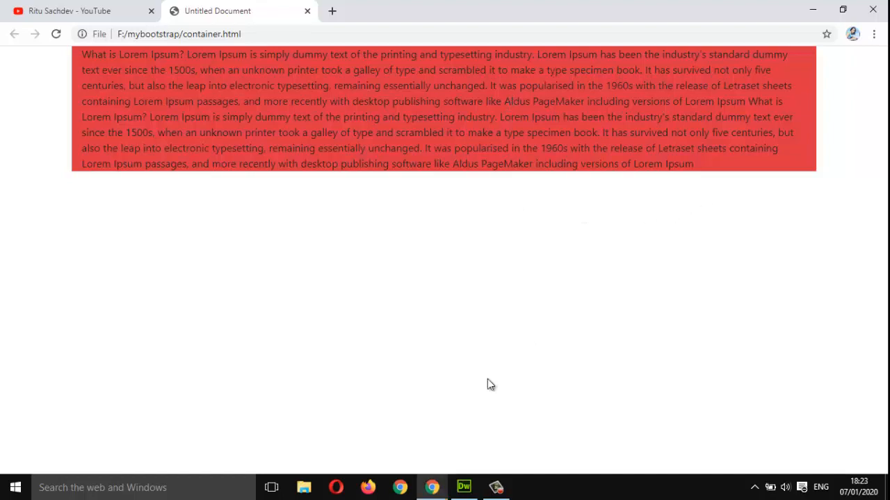
pyautogui.moveTo(26, 124)
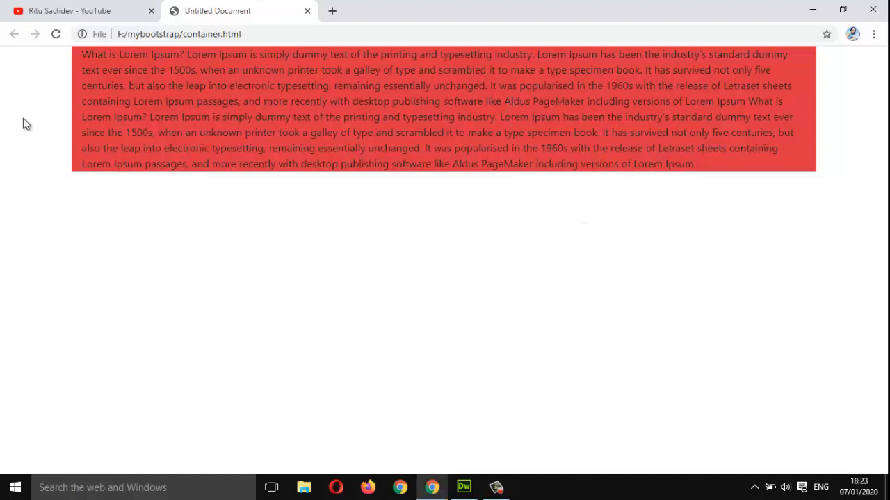
pyautogui.moveTo(414, 417)
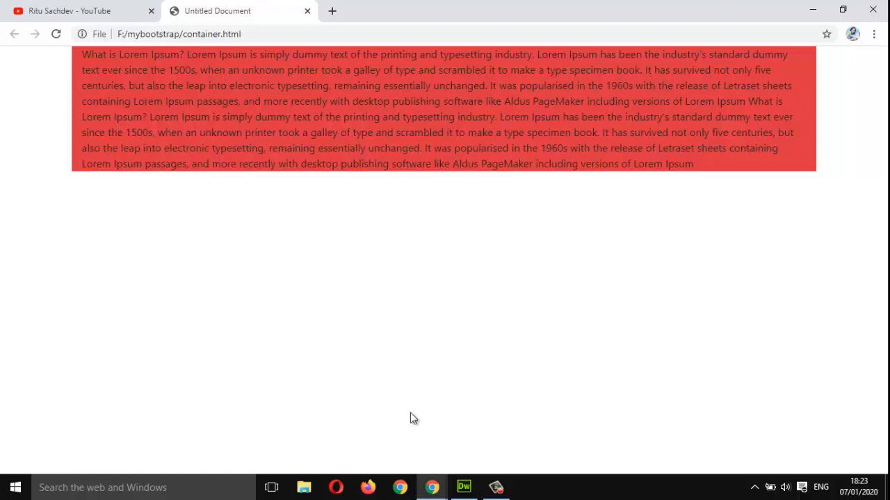
pyautogui.moveTo(332, 278)
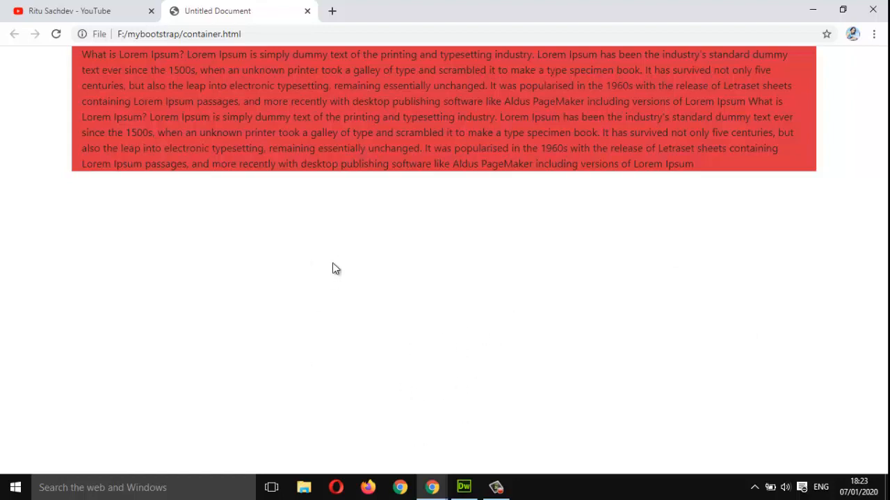
pyautogui.moveTo(342, 267)
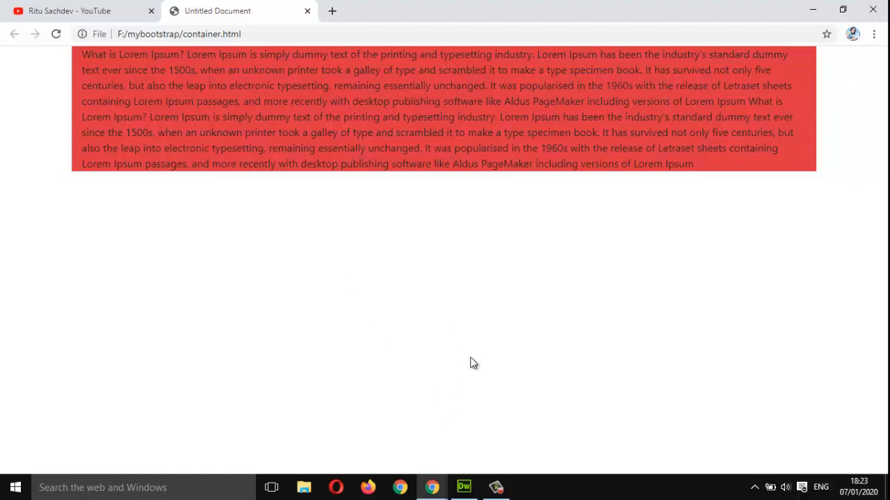
# Add a <br> after the first div and paste a copy of the Lorem Ipsum div block below it
pyautogui.click(463, 486)
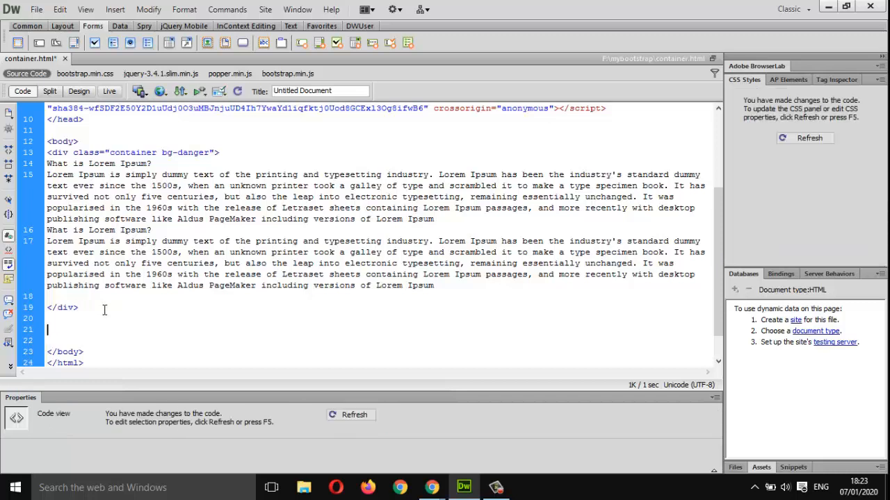
pyautogui.write('<br>')
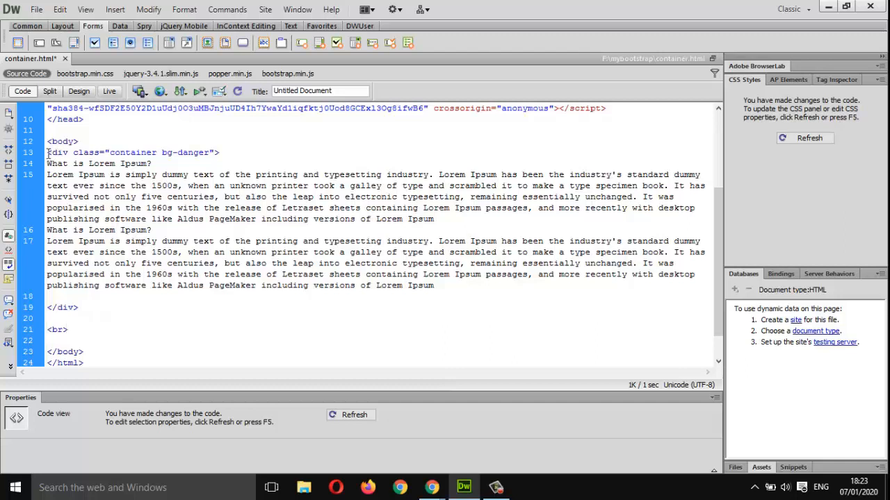
pyautogui.moveTo(48, 151); pyautogui.dragTo(77, 307)
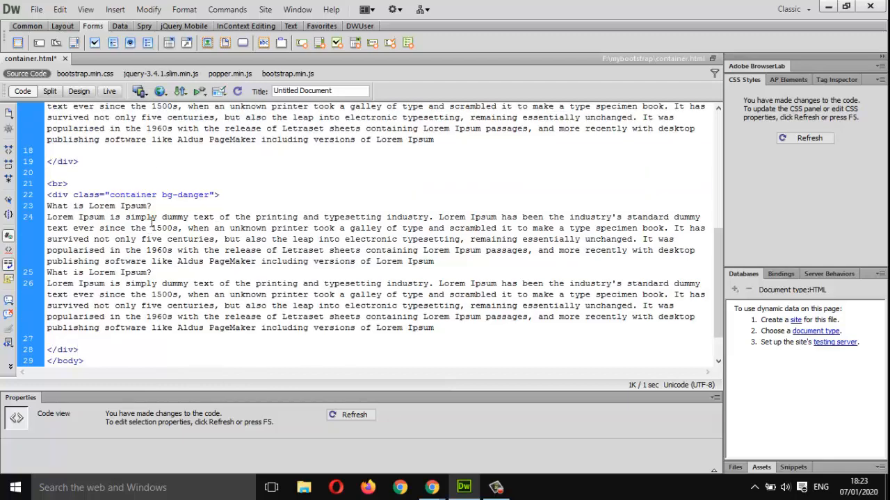
pyautogui.click(80, 351)
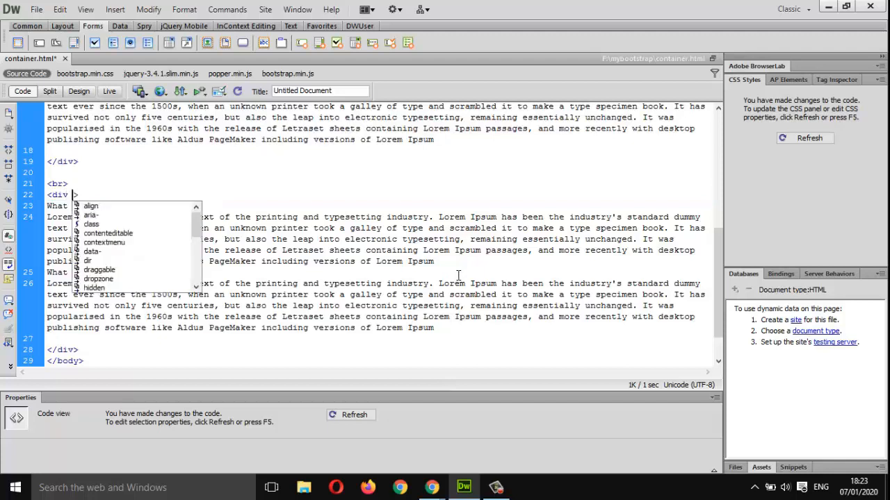
# Change the copied div's class to container-fluid with a bg background class and reload the preview
pyautogui.write('cl\\')
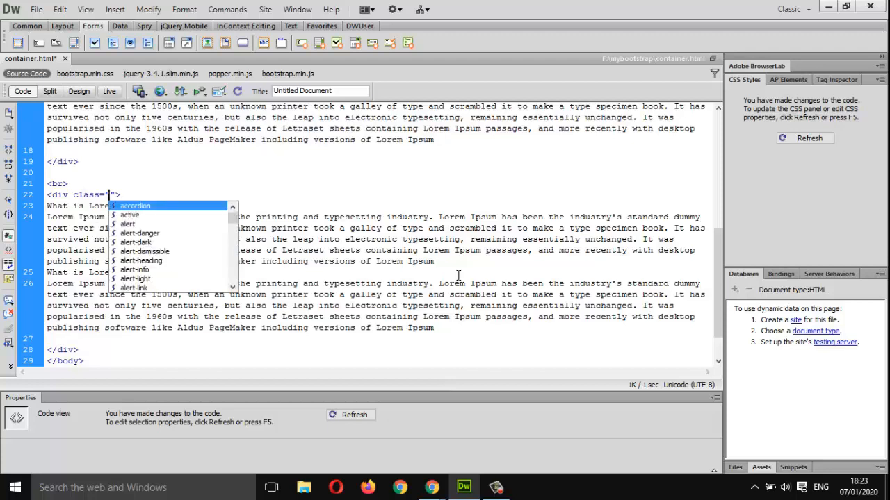
pyautogui.write('con')
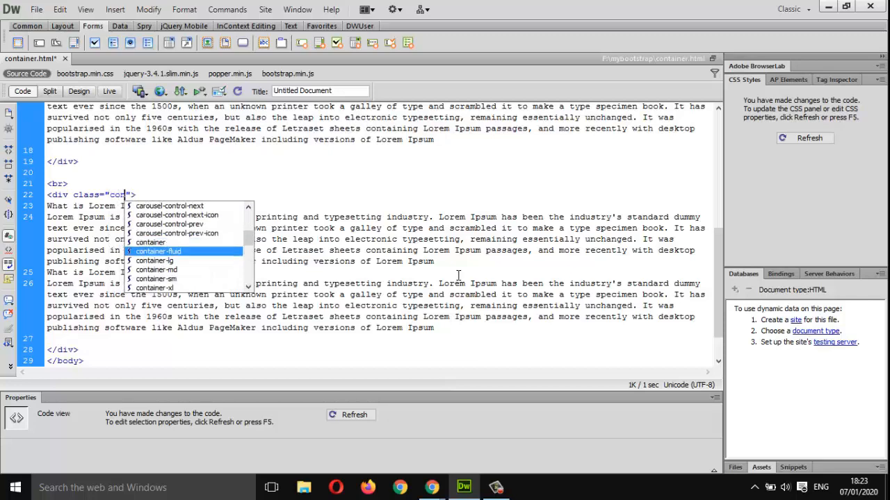
pyautogui.click(158, 250)
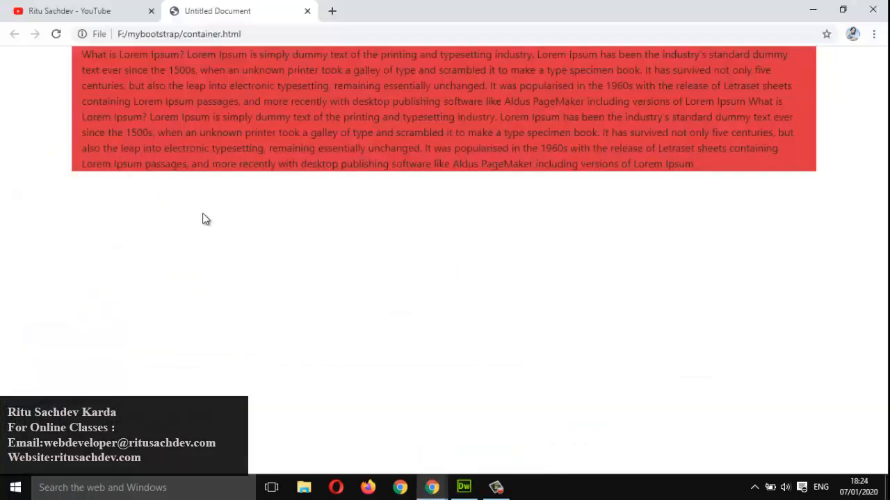
pyautogui.click(55, 34)
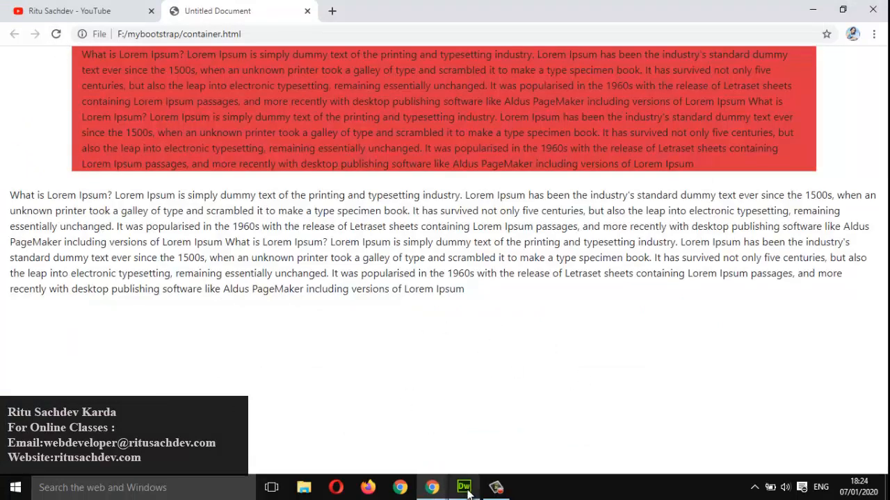
pyautogui.click(464, 487)
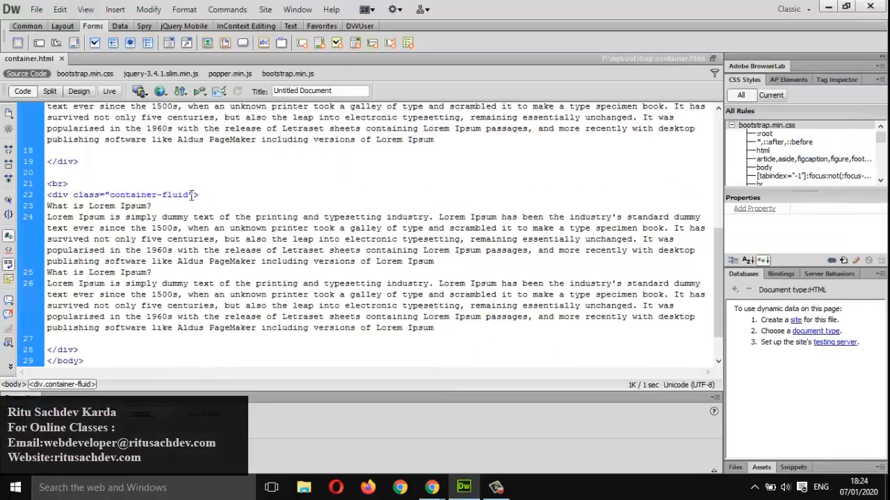
pyautogui.write('bg')
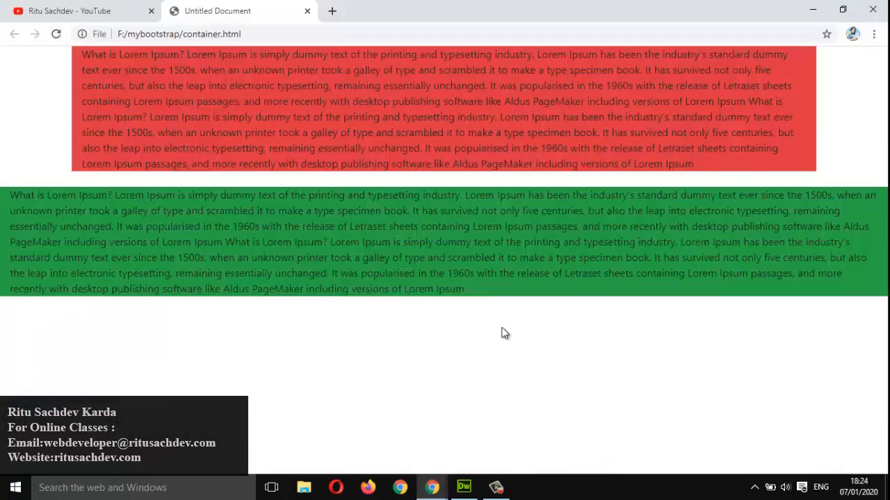
pyautogui.moveTo(192, 302)
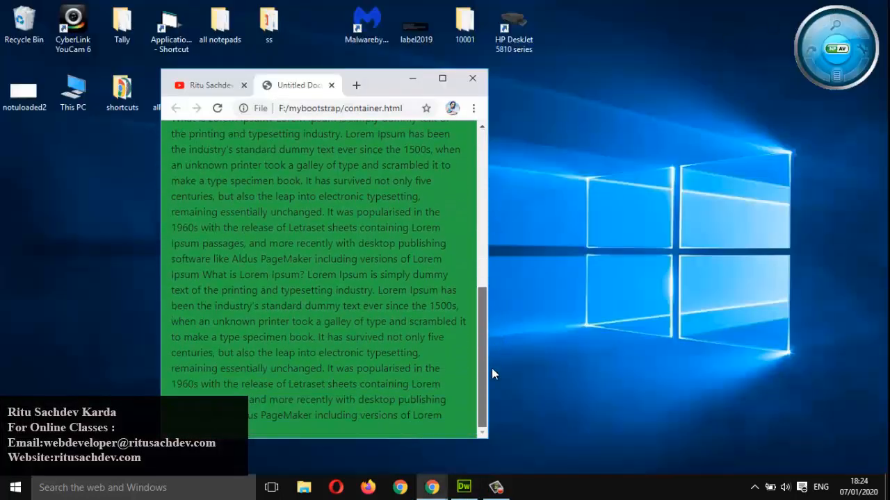
# Narrow the Chrome window to compare the red and green containers, then restore it to full width
pyautogui.scroll(-3)
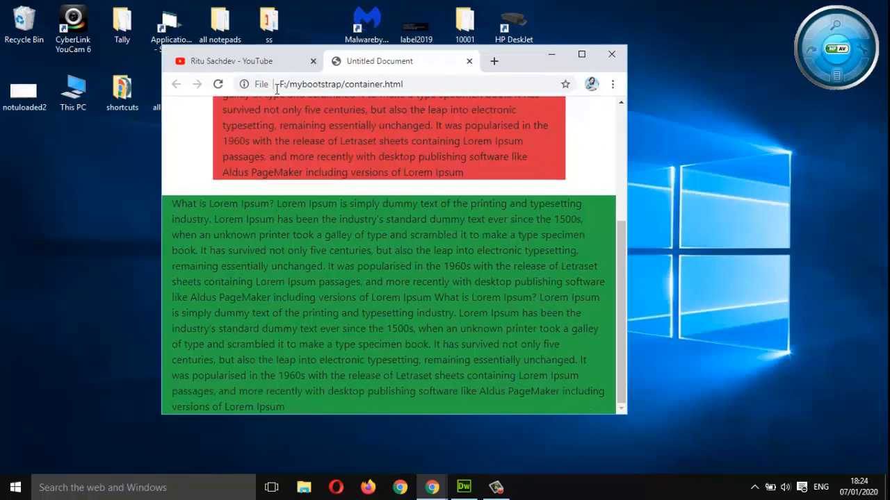
pyautogui.moveTo(369, 155)
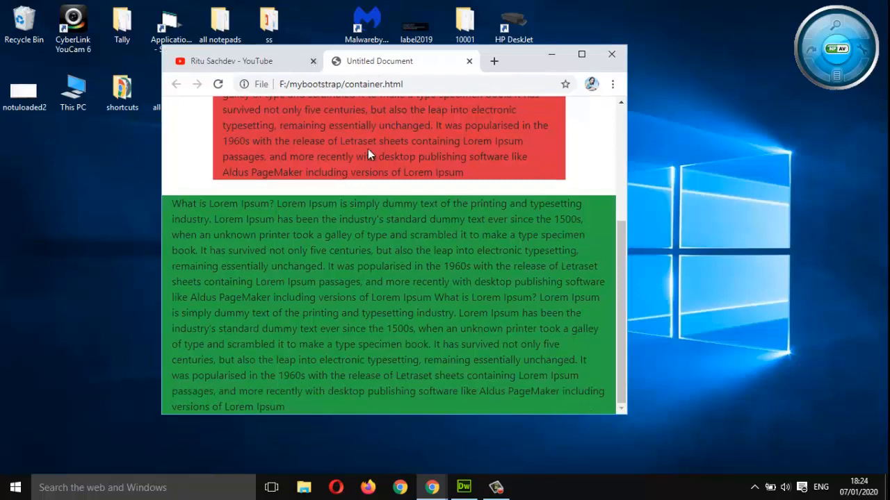
pyautogui.moveTo(358, 120)
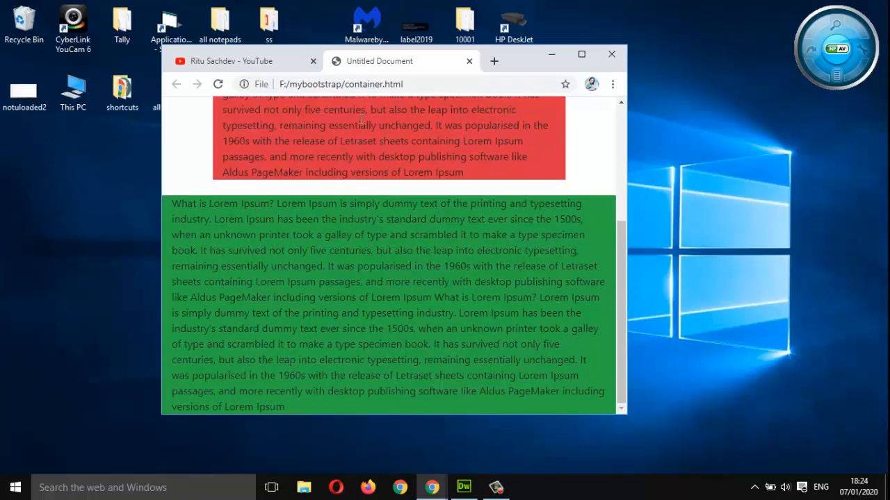
pyautogui.scroll(-3)
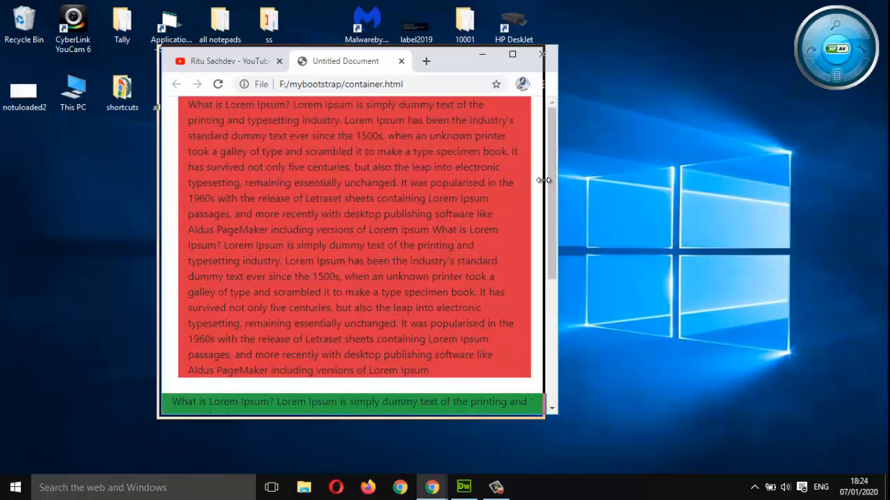
pyautogui.moveTo(547, 179); pyautogui.dragTo(508, 179)
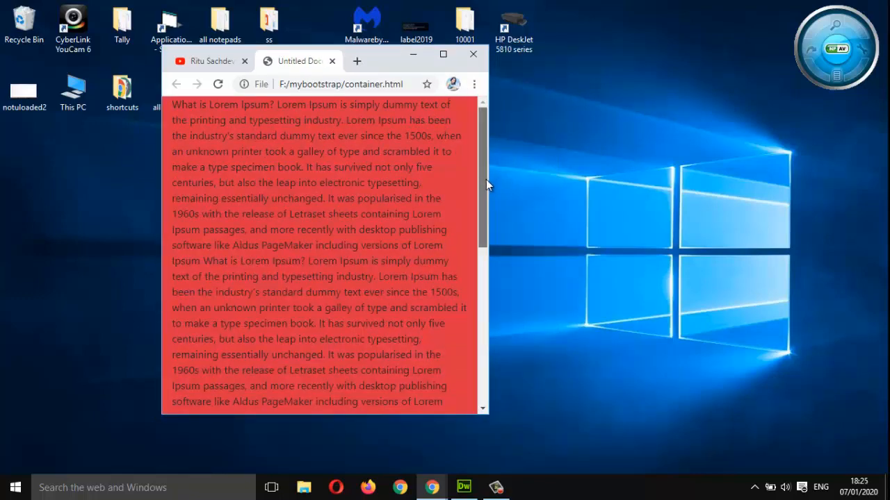
pyautogui.scroll(-3)
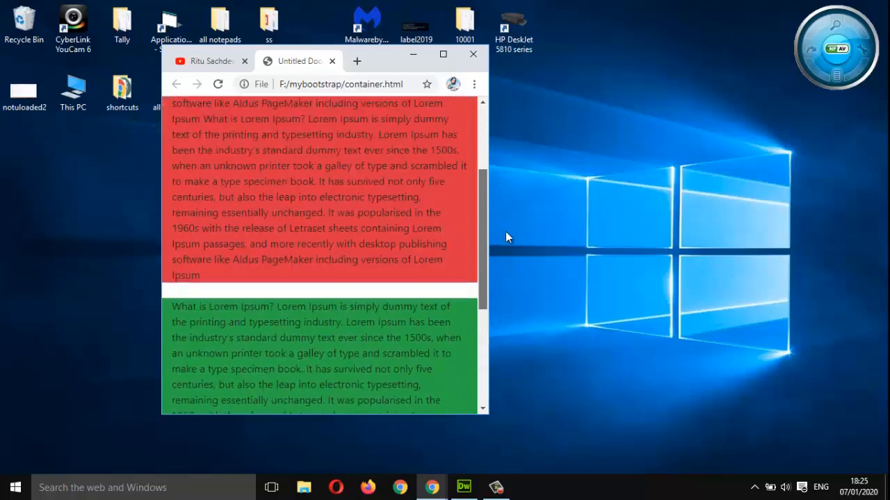
pyautogui.scroll(-3)
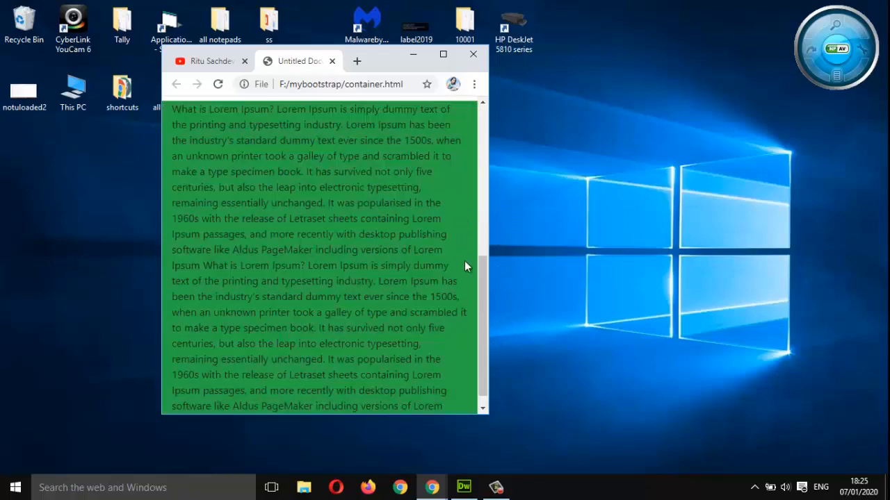
pyautogui.click(442, 54)
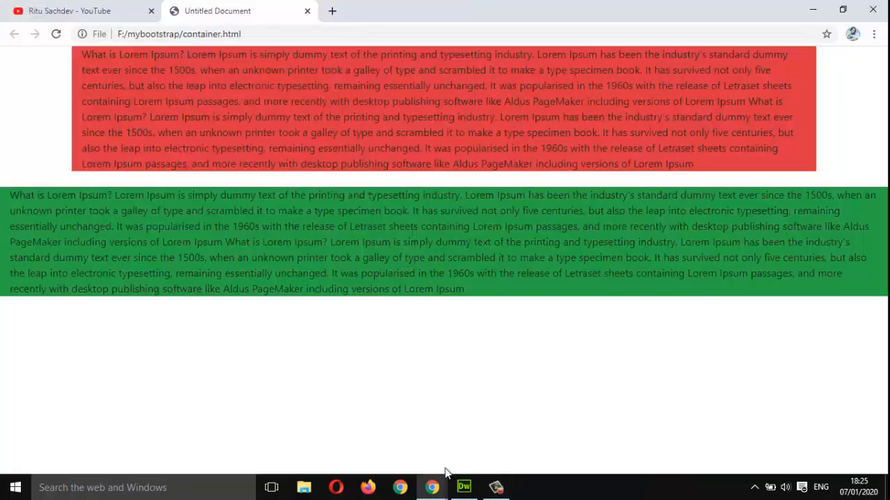
pyautogui.moveTo(432, 486)
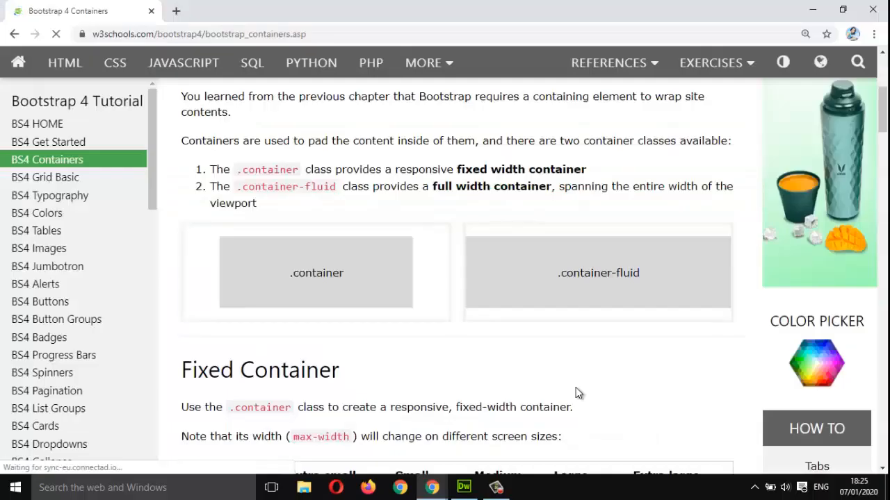
# Scroll through the local page, then return to the w3schools Bootstrap 4 Containers tab
pyautogui.scroll(3)
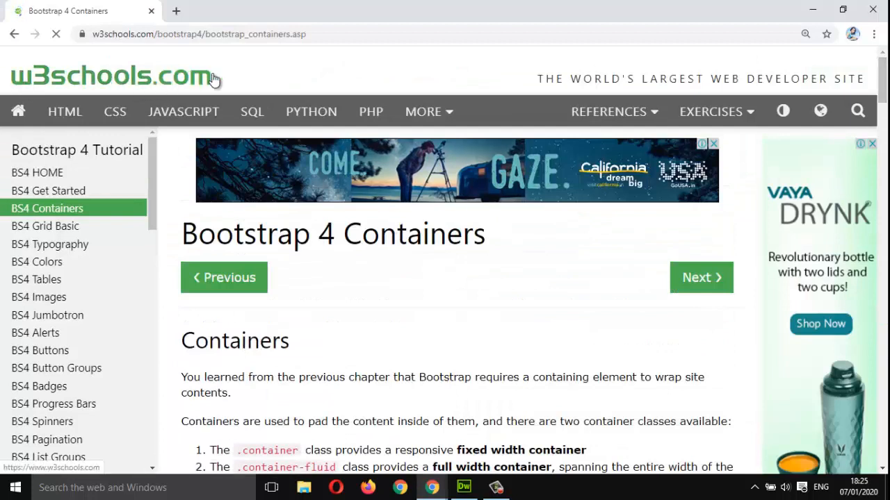
pyautogui.click(114, 111)
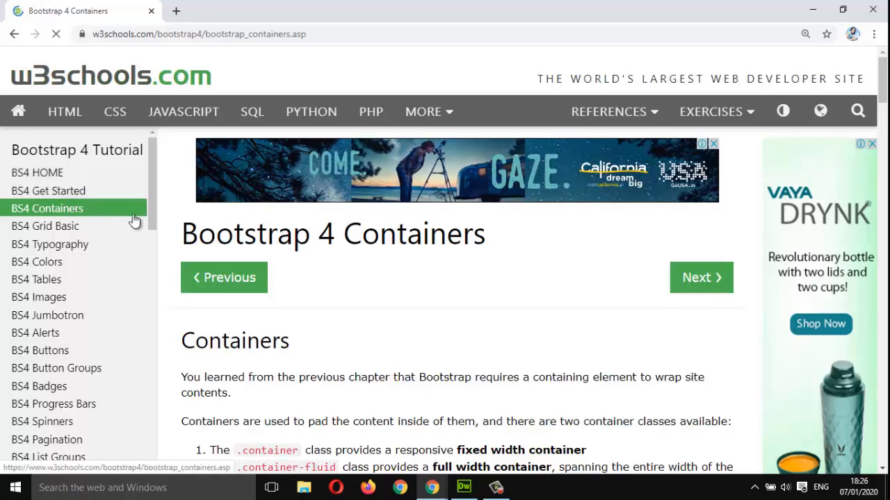
pyautogui.scroll(-3)
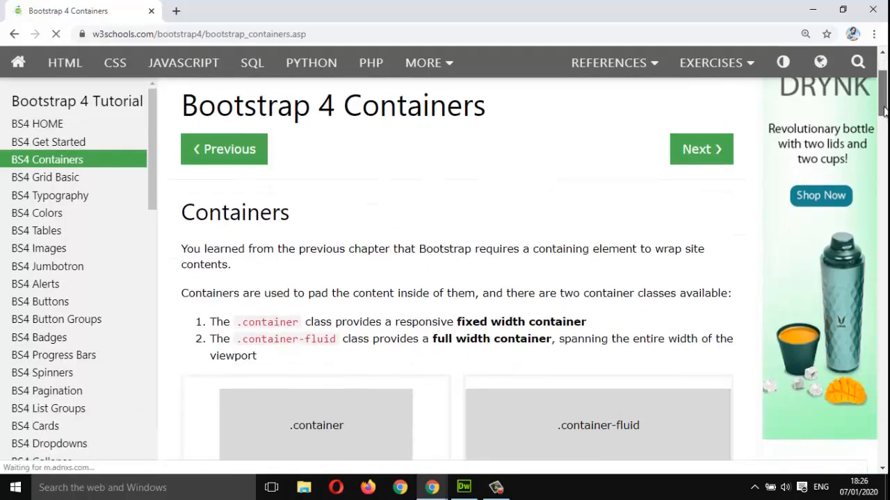
pyautogui.scroll(-3)
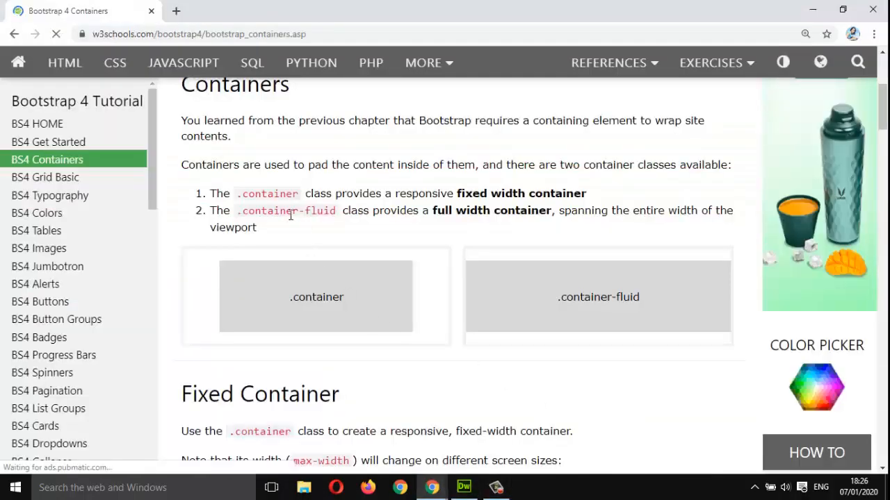
pyautogui.moveTo(453, 211)
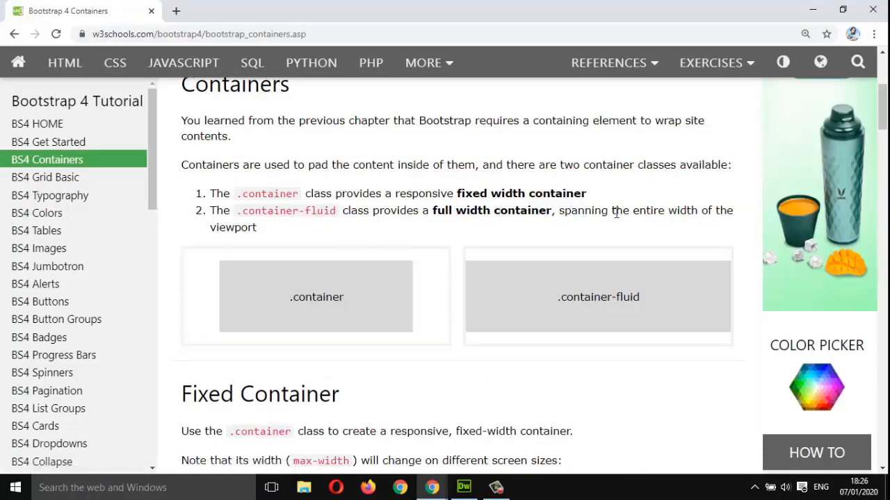
pyautogui.moveTo(354, 287)
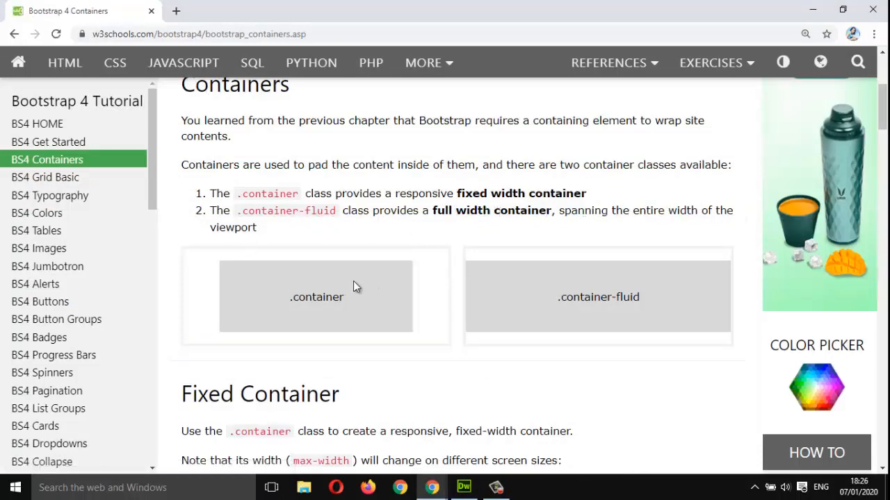
pyautogui.moveTo(432, 487)
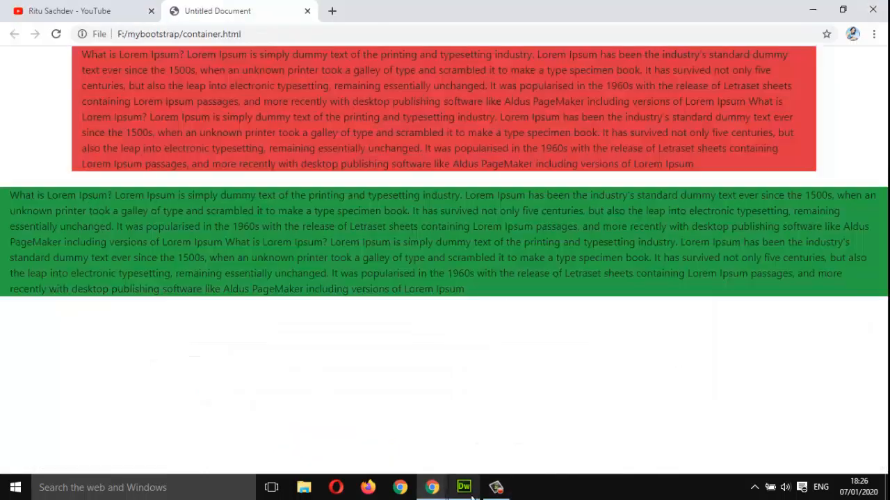
pyautogui.click(80, 11)
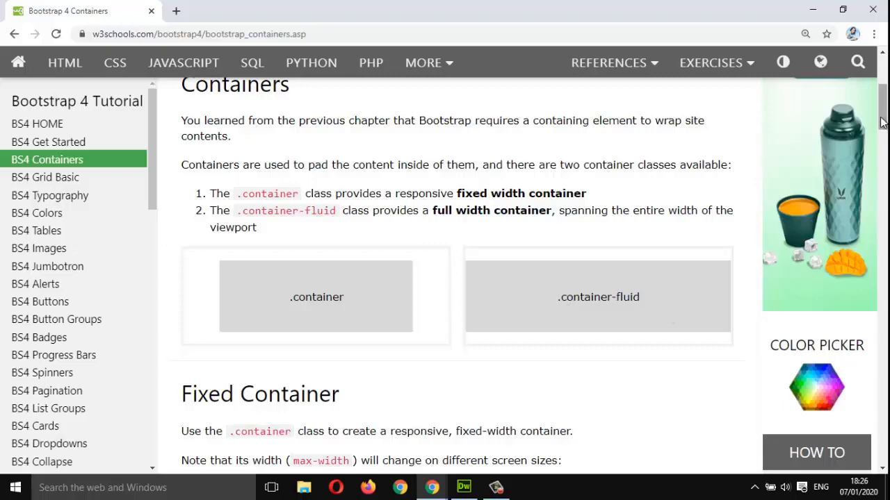
# Scroll the w3schools page down to the Fixed Container max-width breakpoint table
pyautogui.scroll(-3)
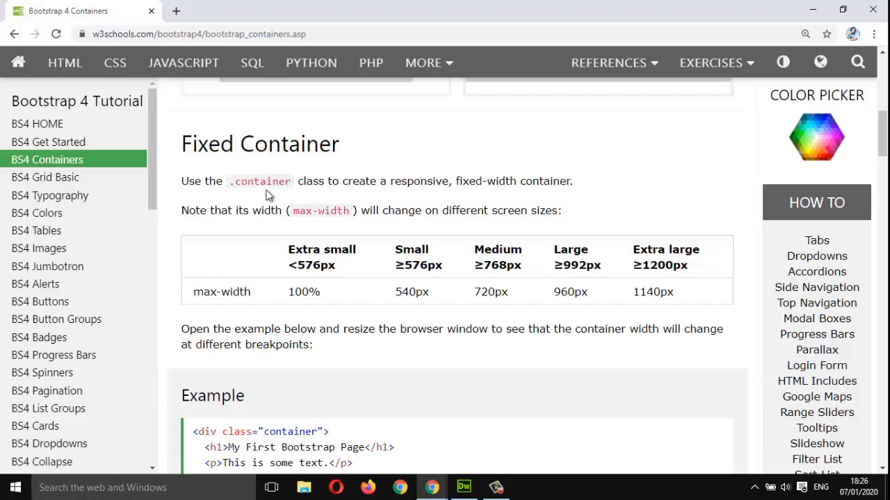
pyautogui.moveTo(448, 203)
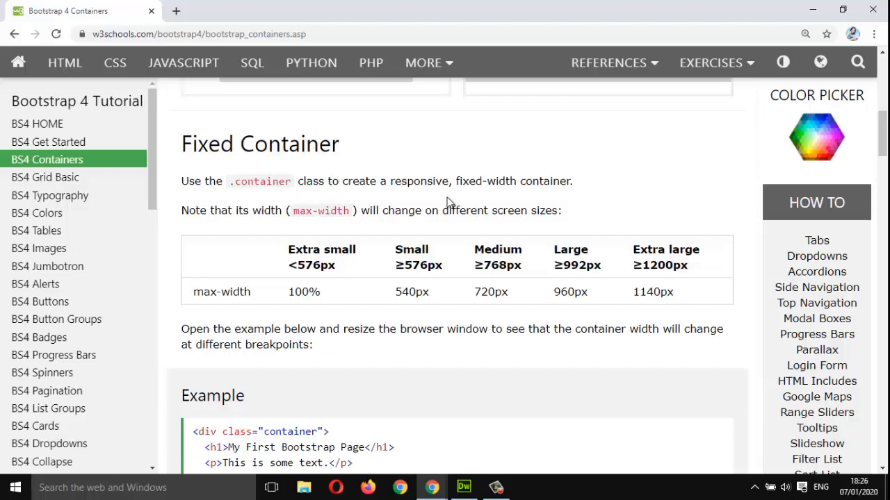
pyautogui.moveTo(612, 186)
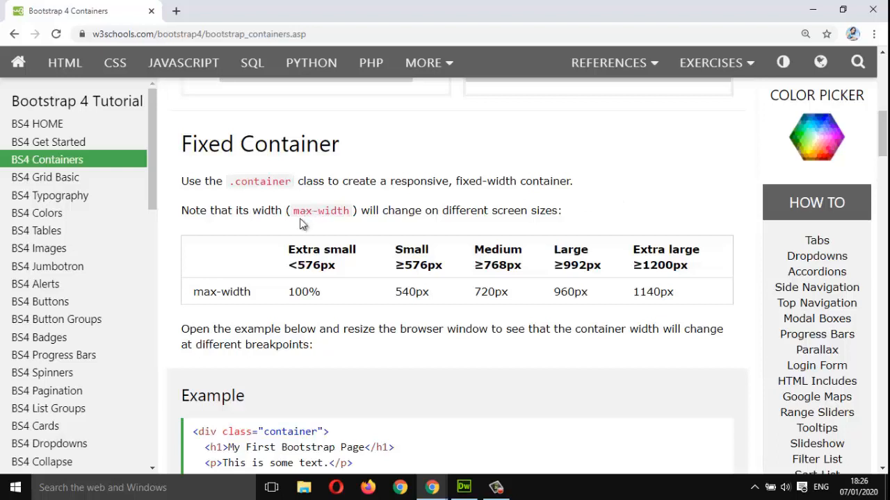
pyautogui.moveTo(355, 227)
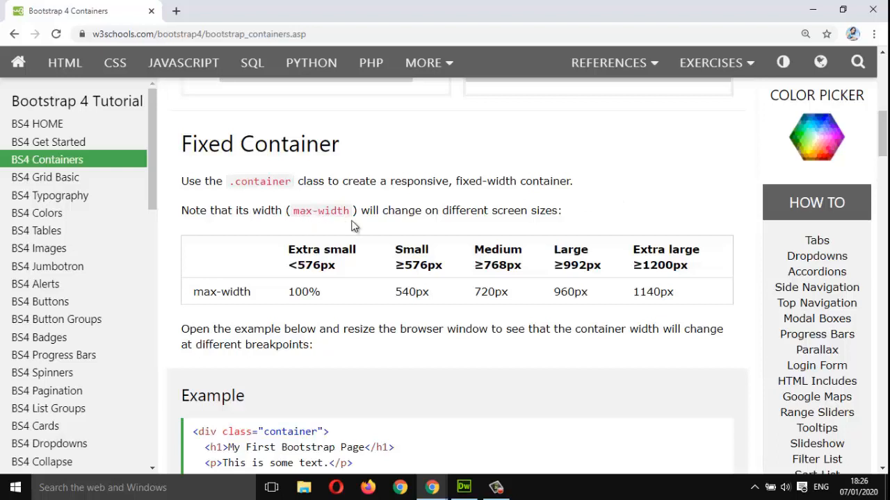
pyautogui.moveTo(531, 231)
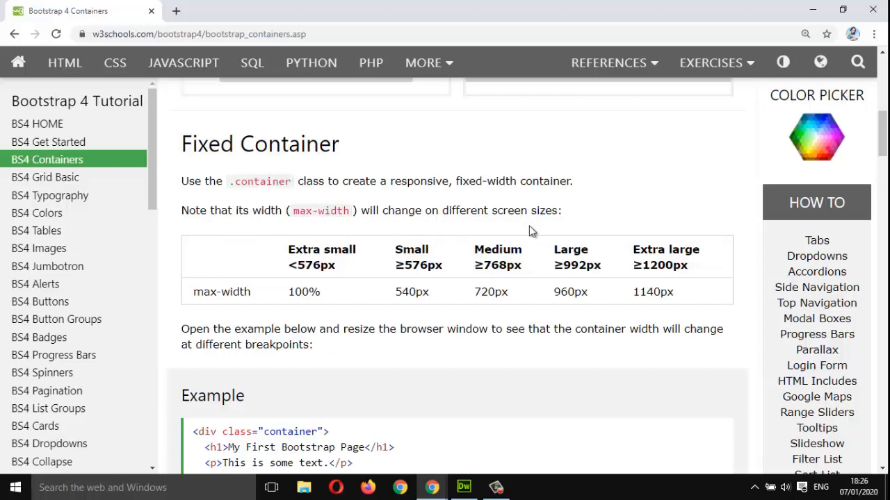
pyautogui.moveTo(277, 272)
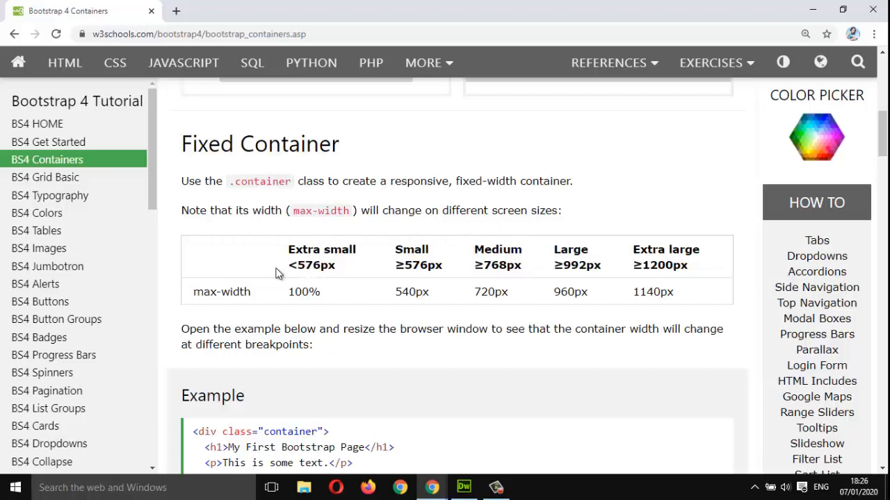
pyautogui.moveTo(328, 281)
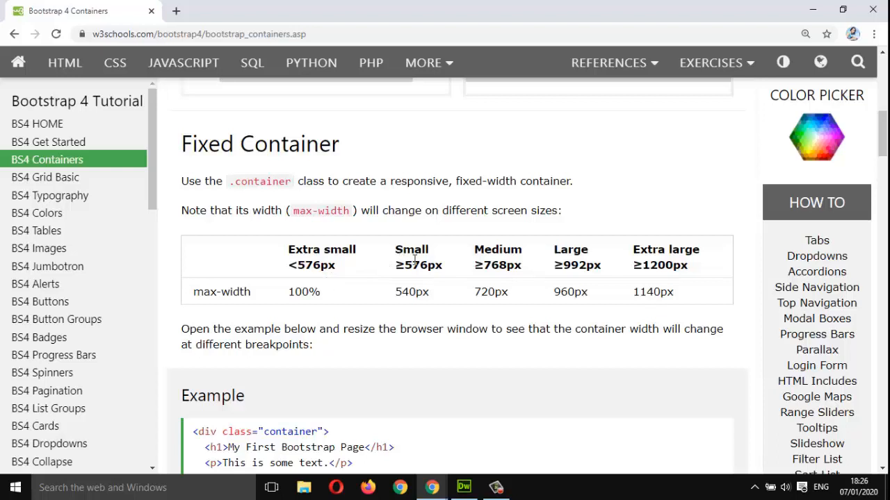
pyautogui.moveTo(414, 287)
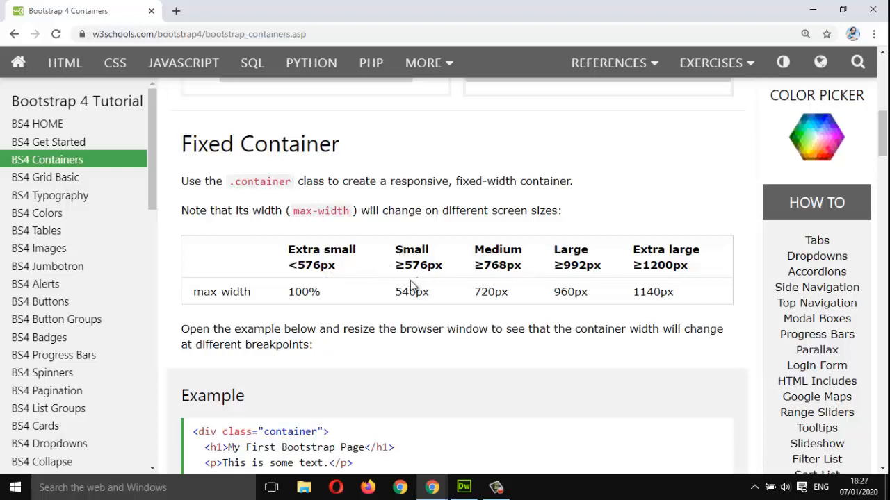
pyautogui.moveTo(447, 275)
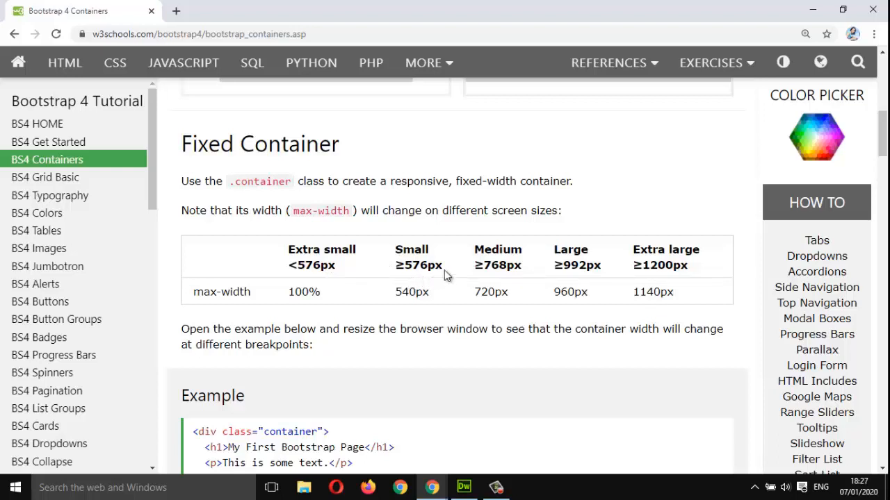
pyautogui.moveTo(503, 281)
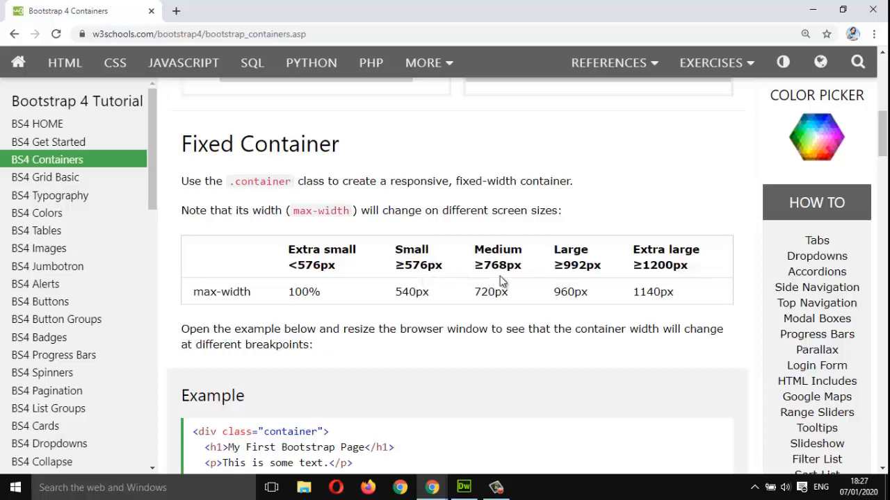
pyautogui.moveTo(581, 248)
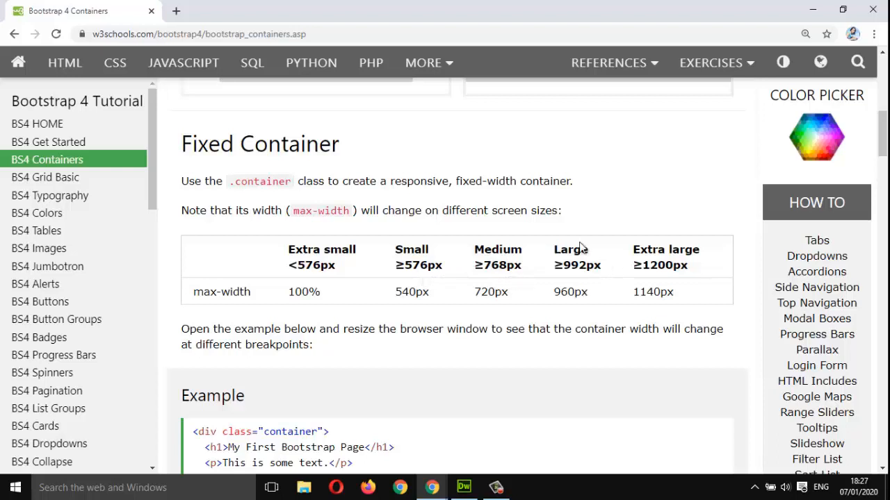
pyautogui.moveTo(595, 284)
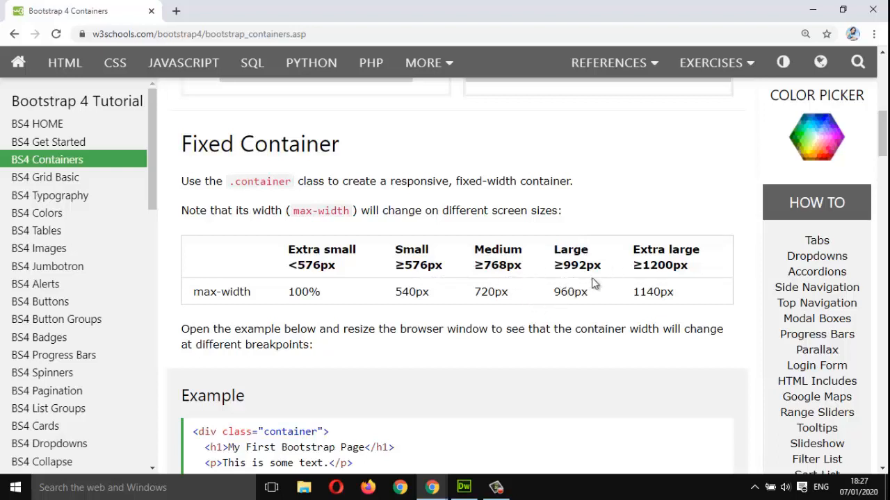
pyautogui.moveTo(591, 260)
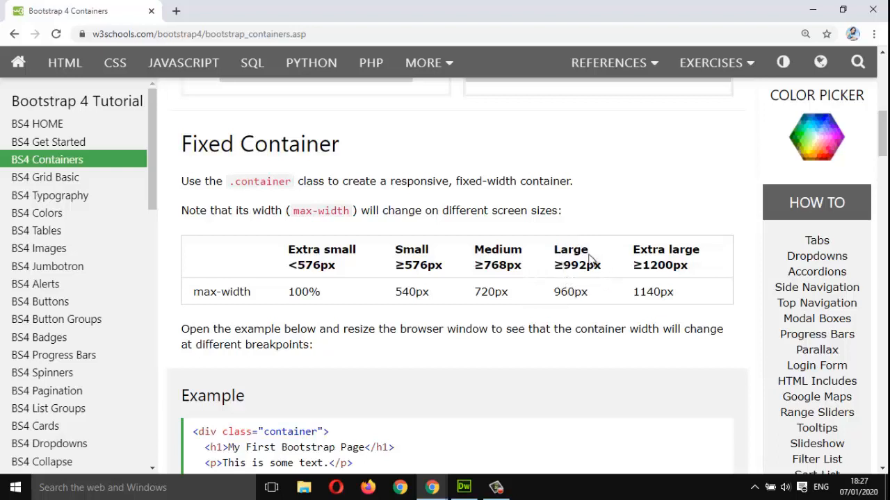
pyautogui.moveTo(656, 265)
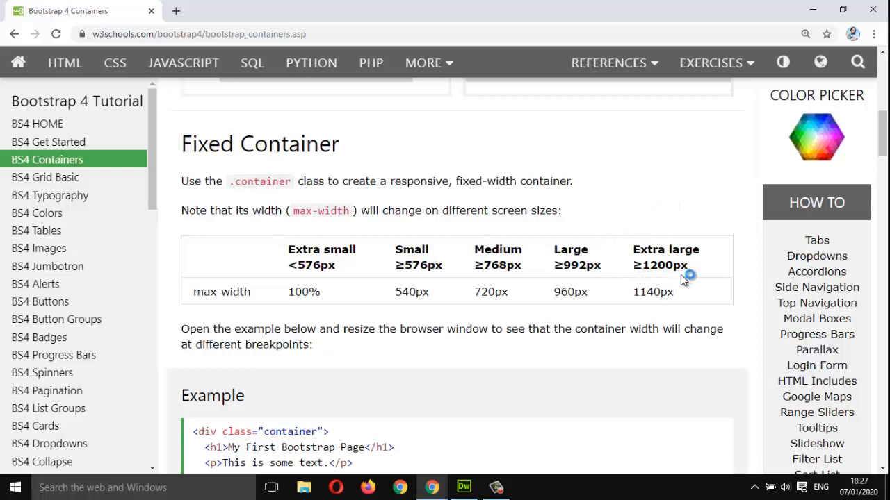
pyautogui.moveTo(118, 271)
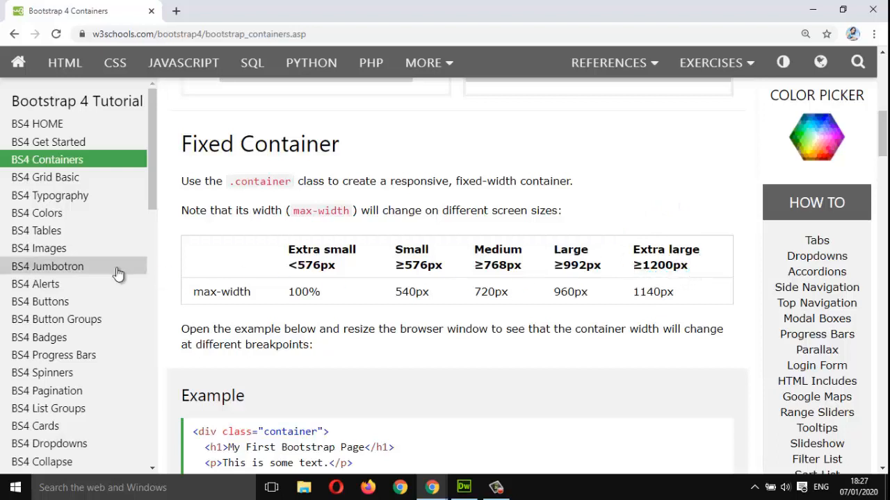
pyautogui.moveTo(206, 294)
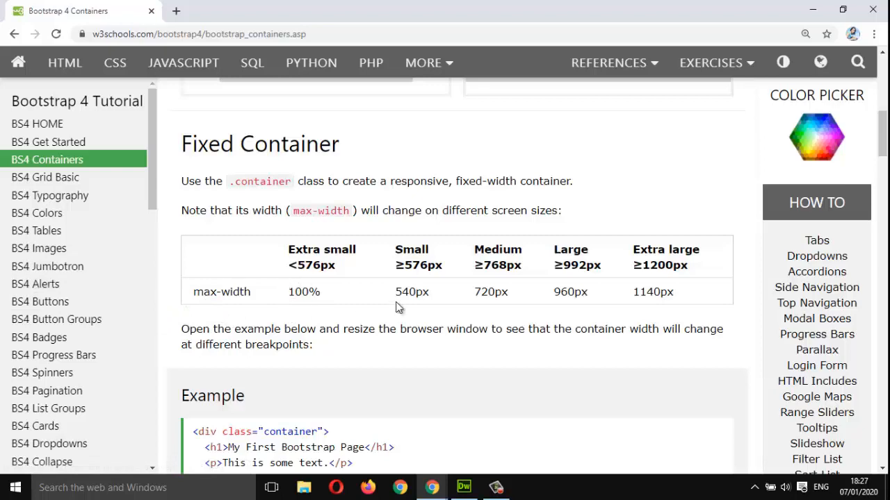
pyautogui.moveTo(453, 475)
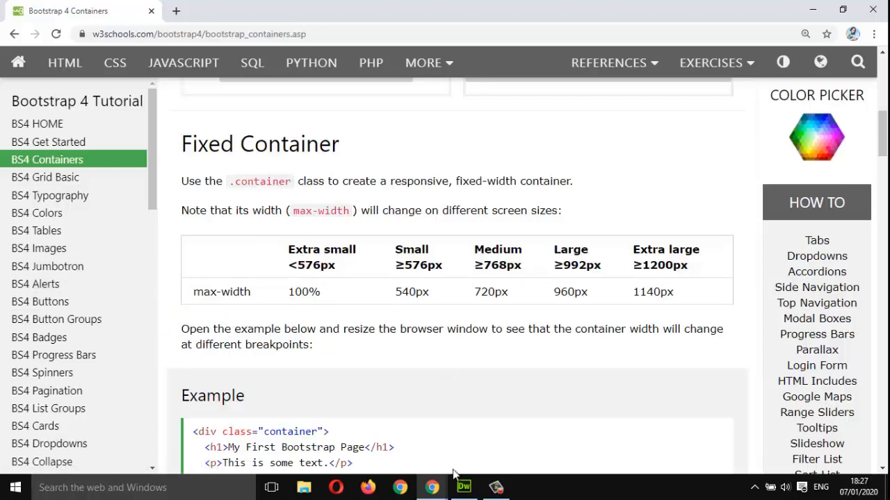
# Compare the local container page against the breakpoint docs, leaving container.html maximized in front
pyautogui.click(237, 11)
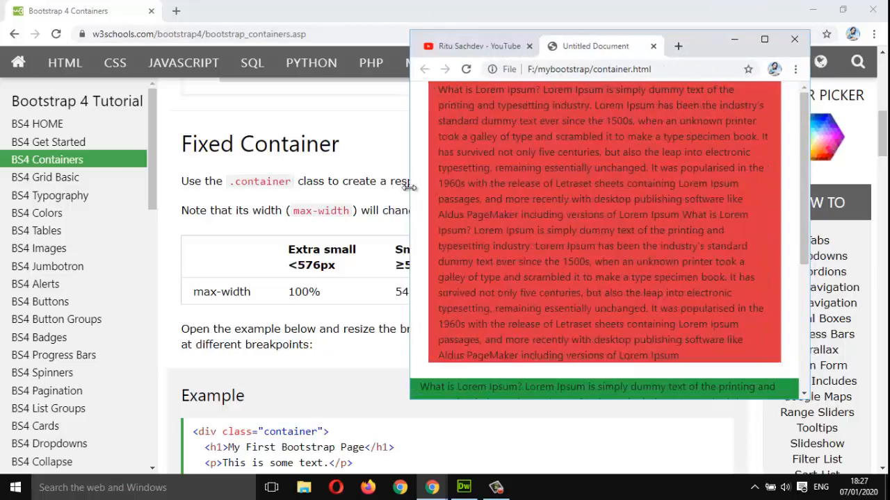
pyautogui.moveTo(720, 56)
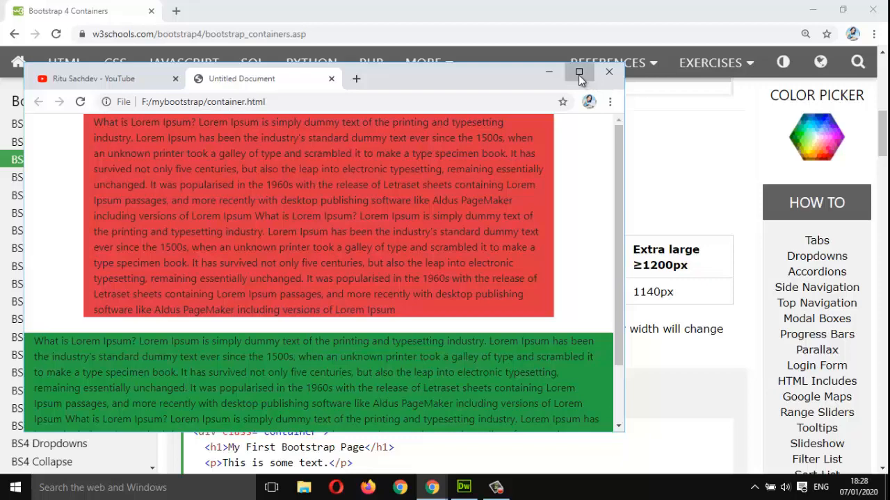
pyautogui.click(578, 73)
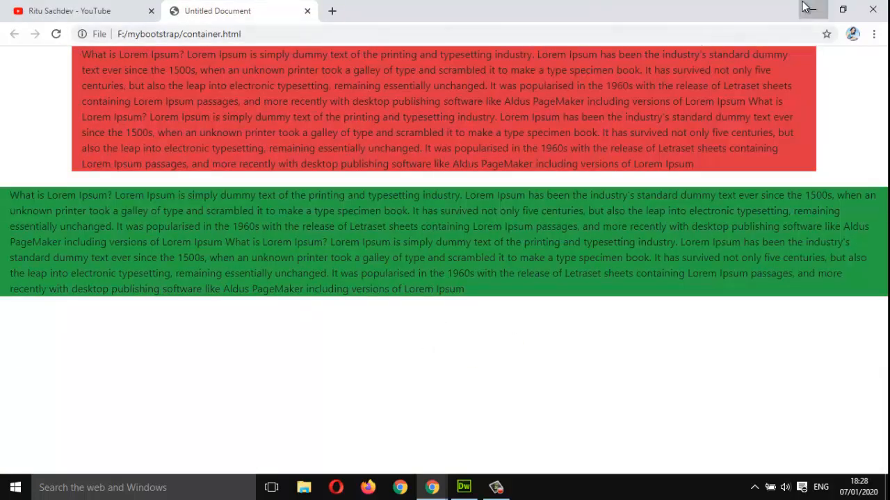
pyautogui.click(69, 11)
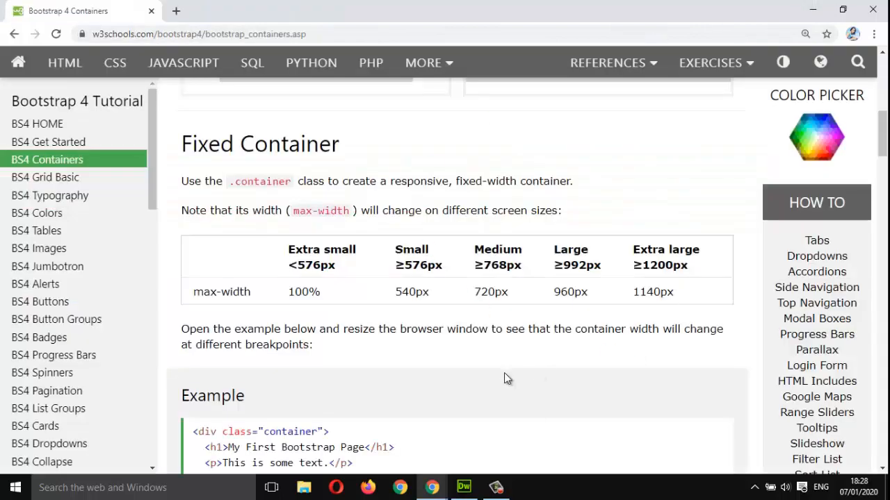
pyautogui.click(239, 11)
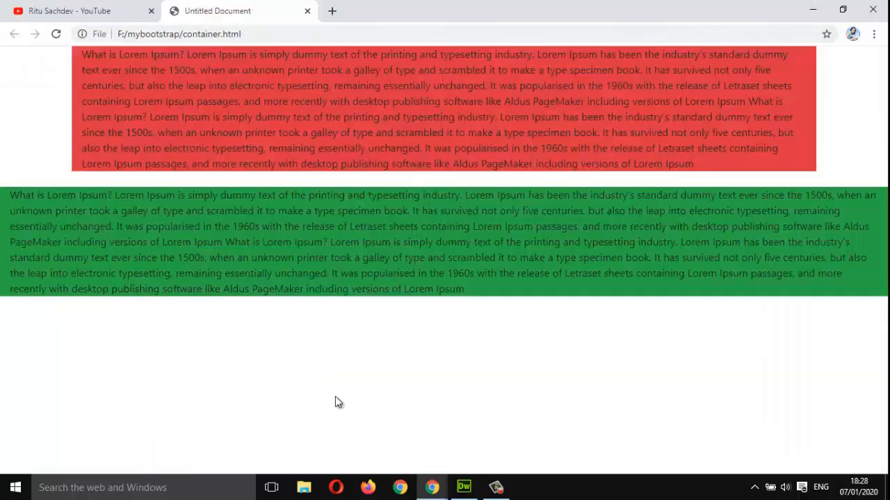